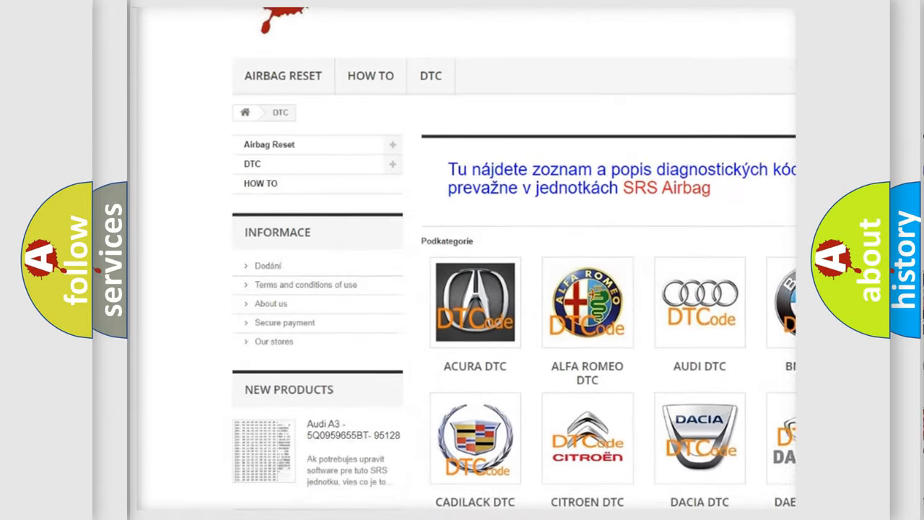
pyautogui.scroll(-3)
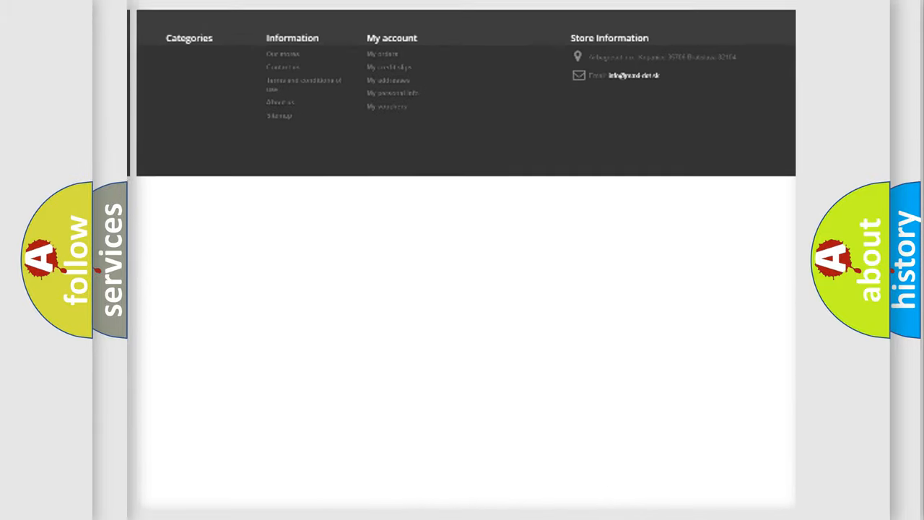
pyautogui.scroll(3)
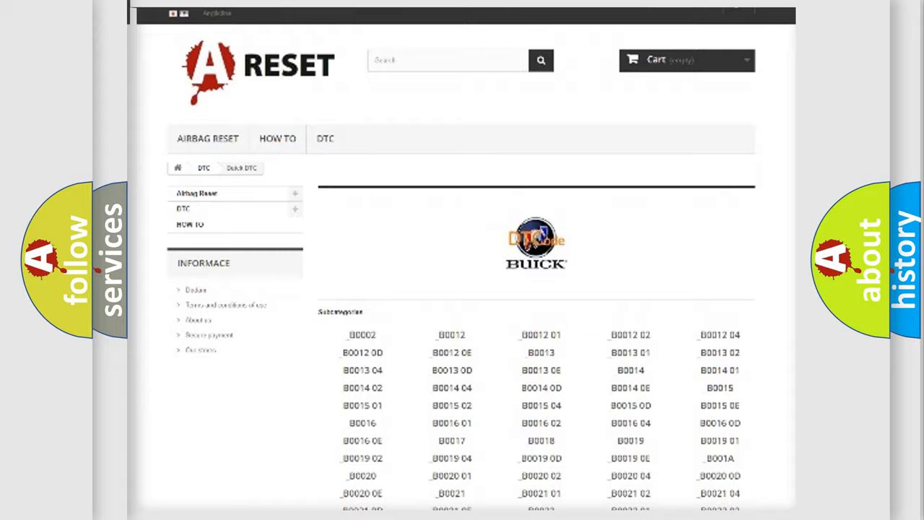